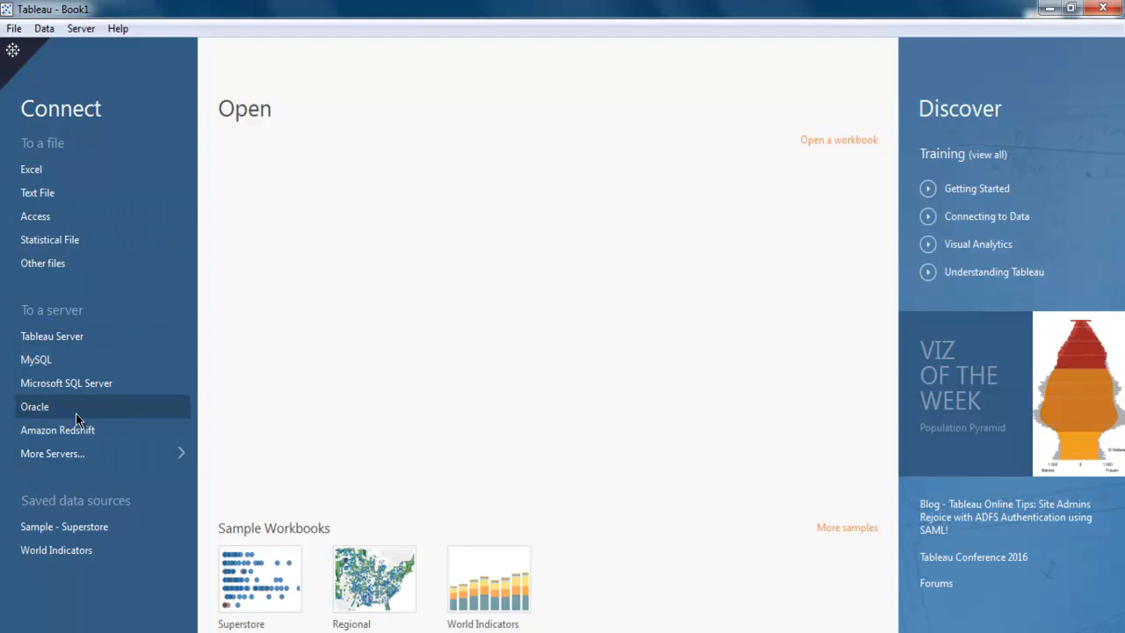
mouse_move(53, 453)
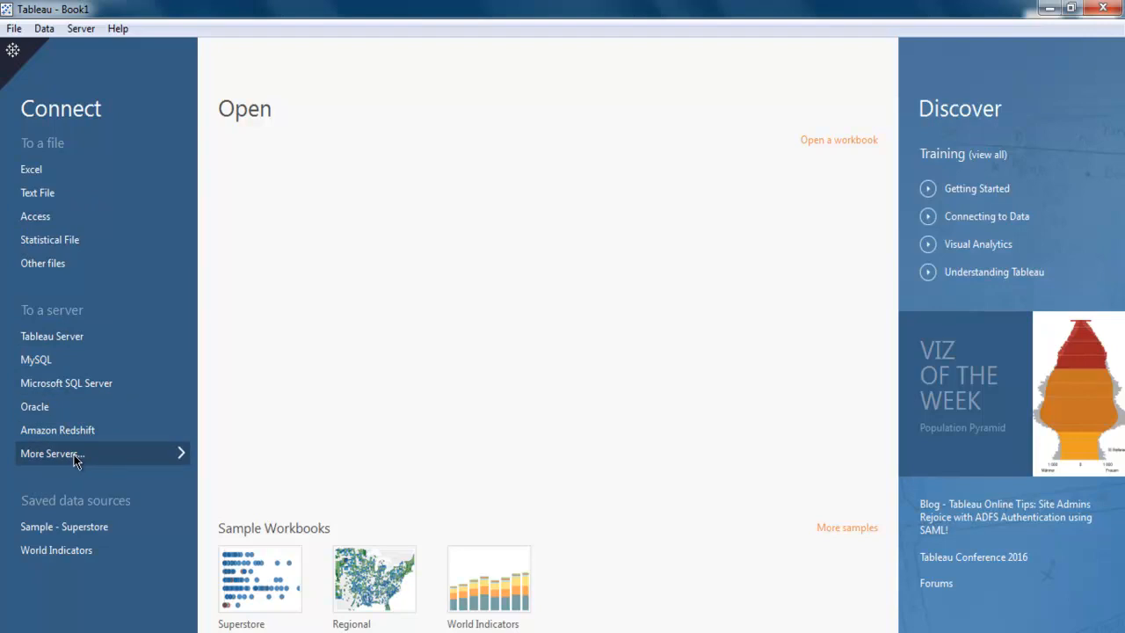
mouse_move(78, 454)
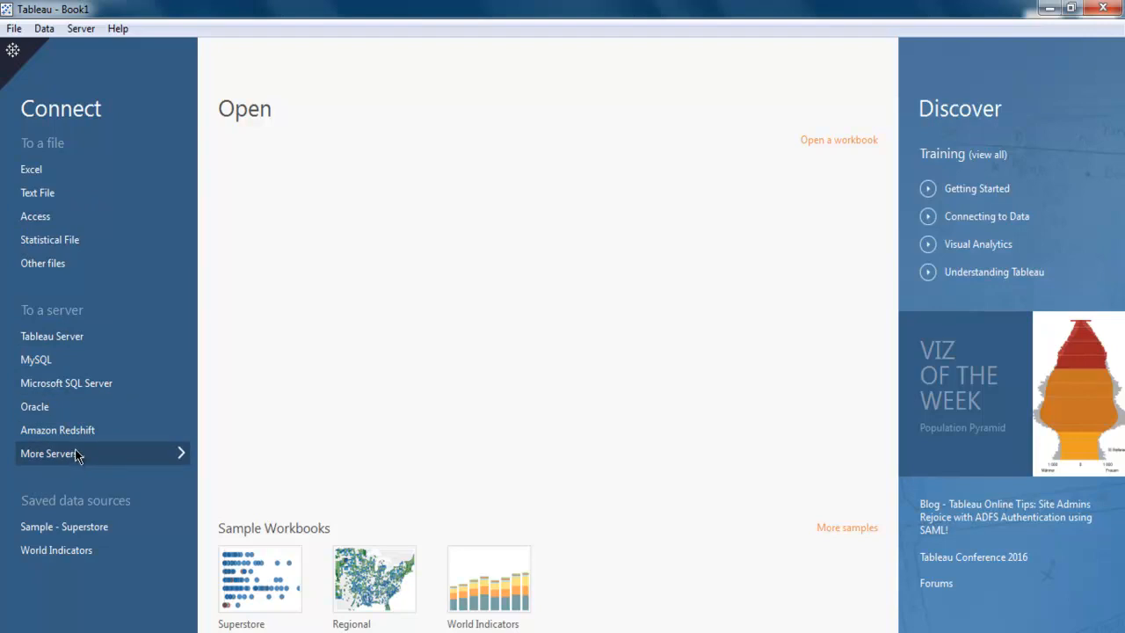
mouse_move(35, 359)
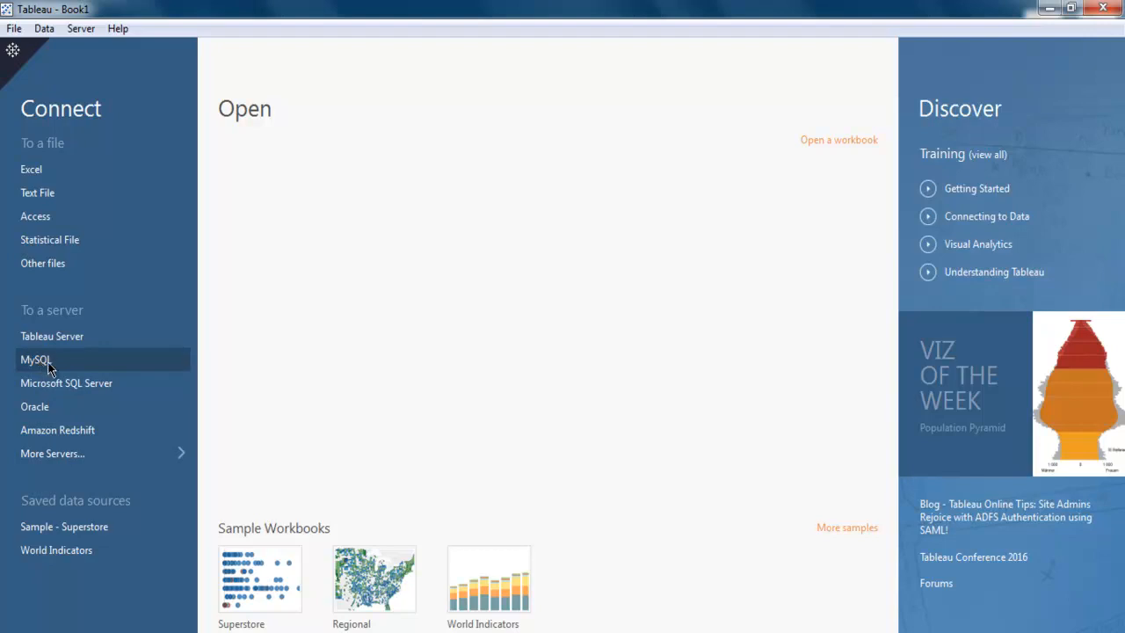
Step: Open the MySQL connection form from the 'To a server' list
click(35, 358)
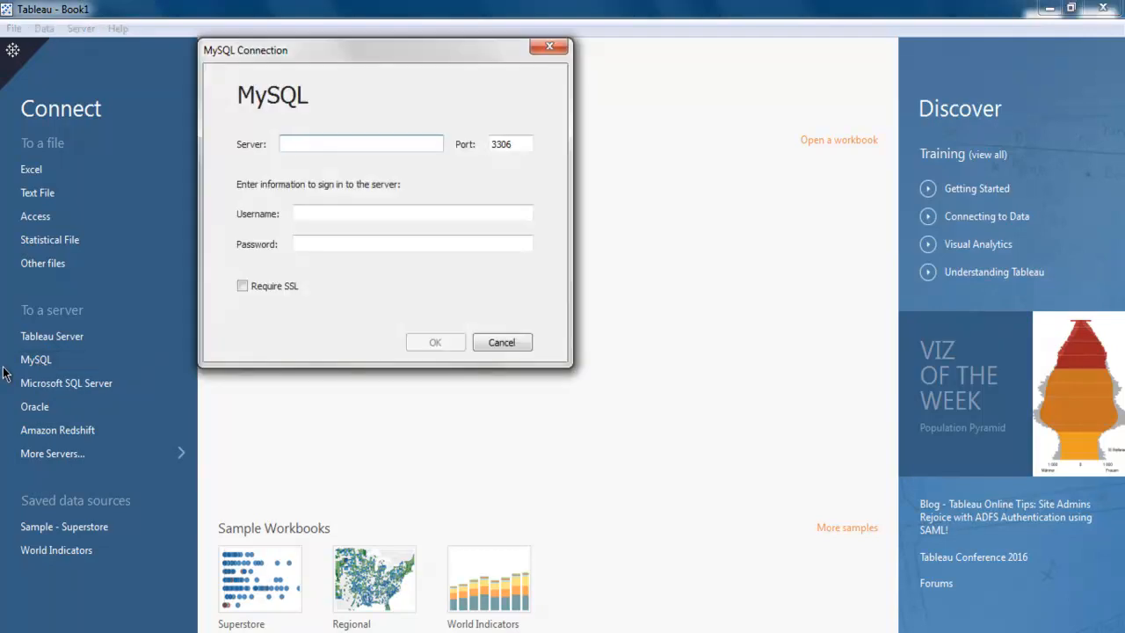
mouse_move(248, 9)
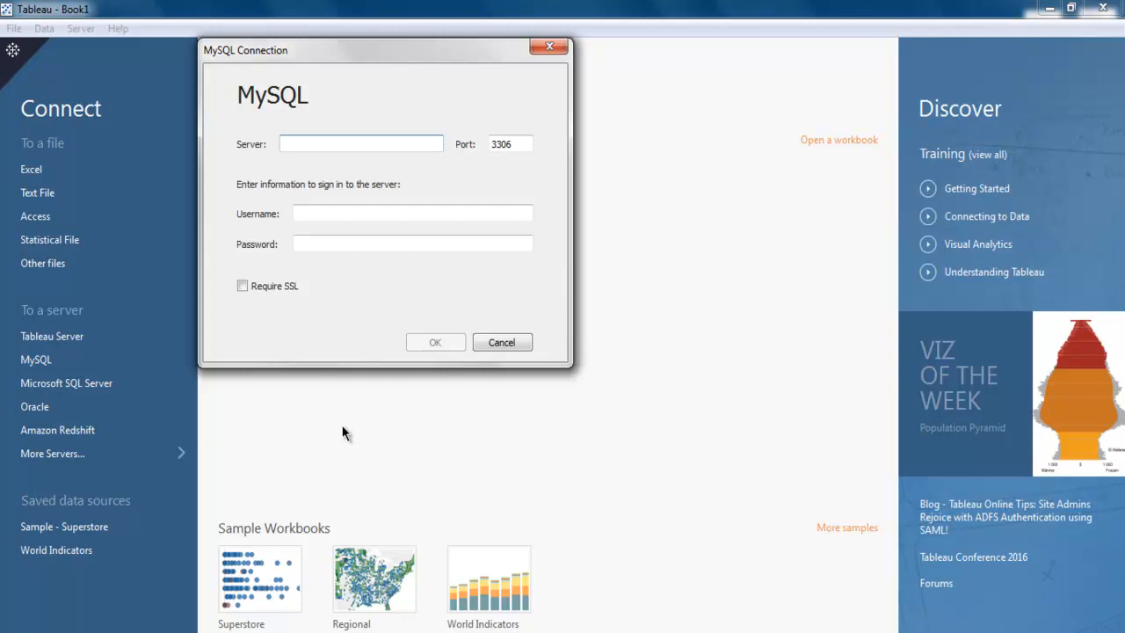
click(360, 144)
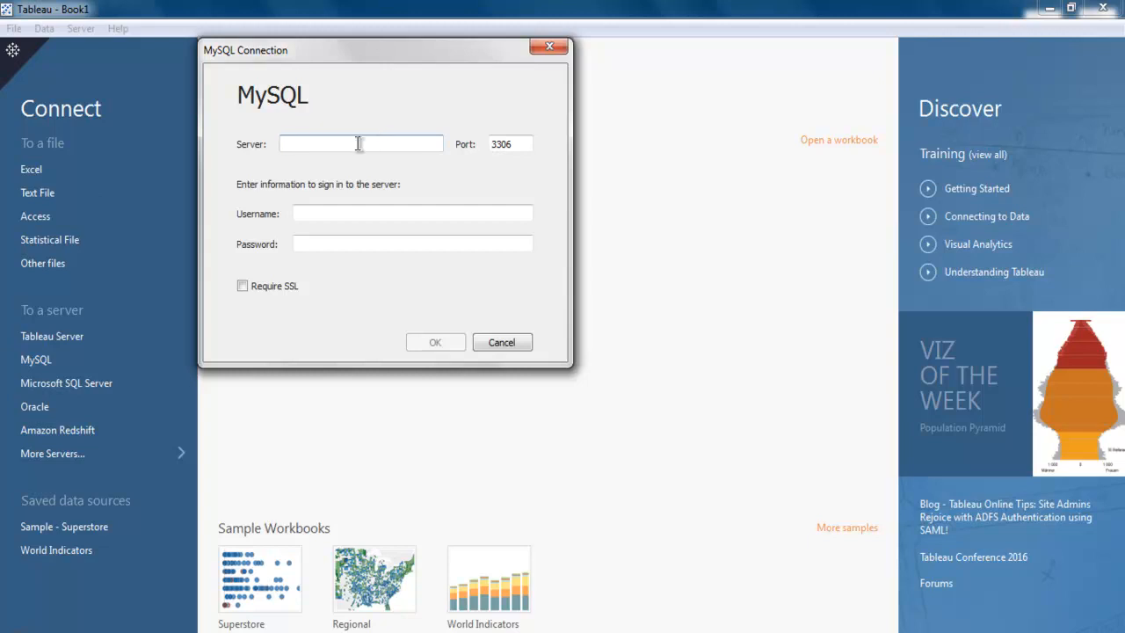
Step: Sign in to MySQL on localhost with username and password
click(361, 143)
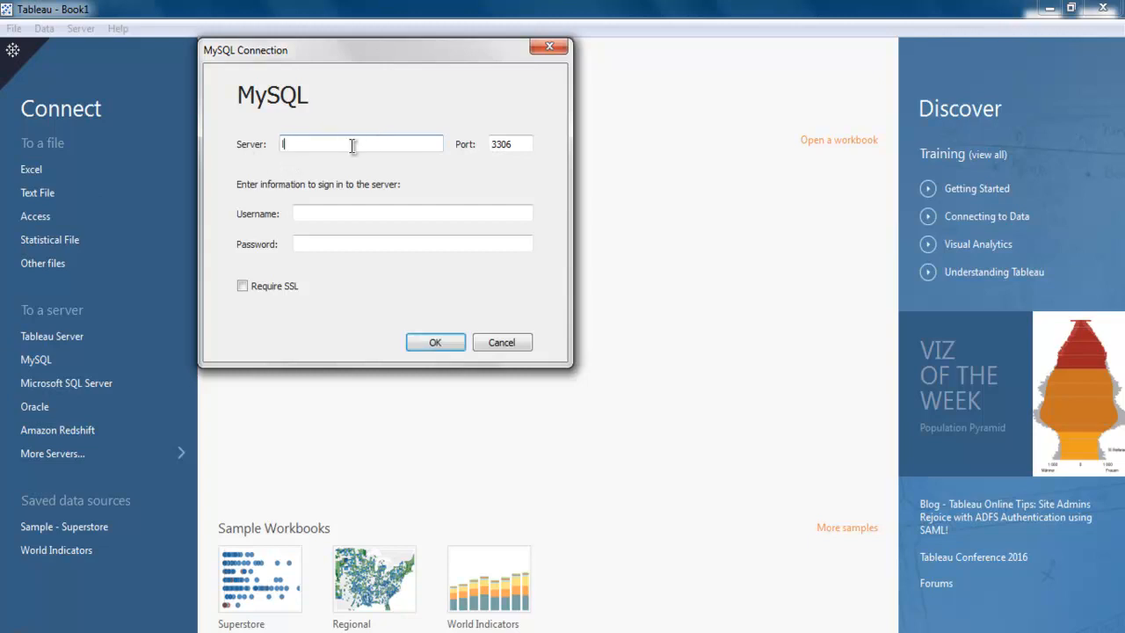
text(localhost)
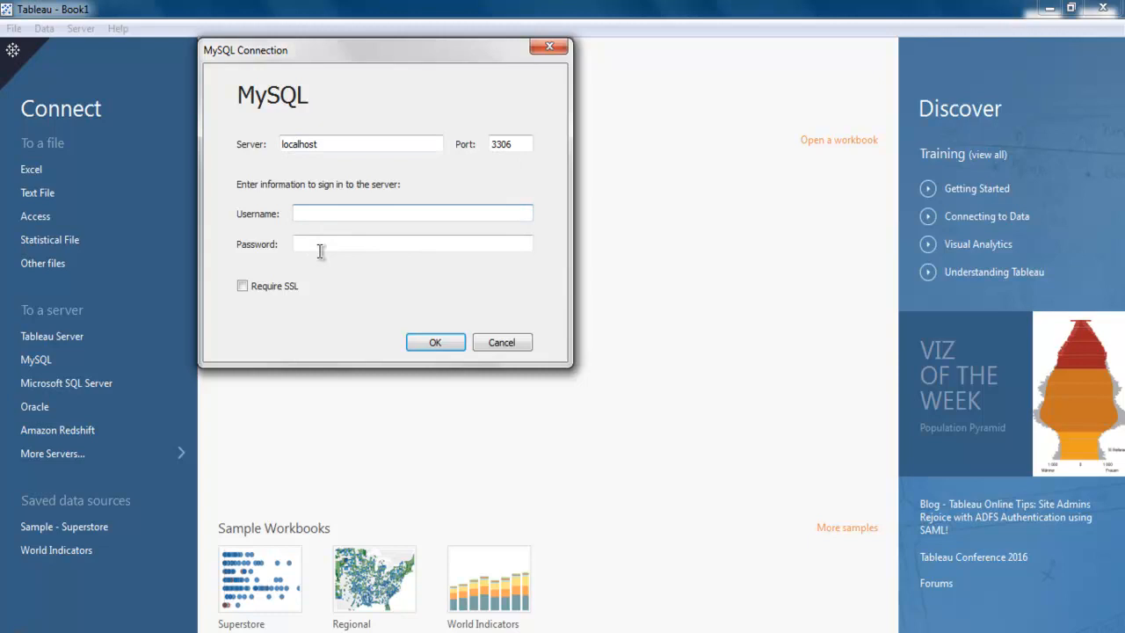
text(d)
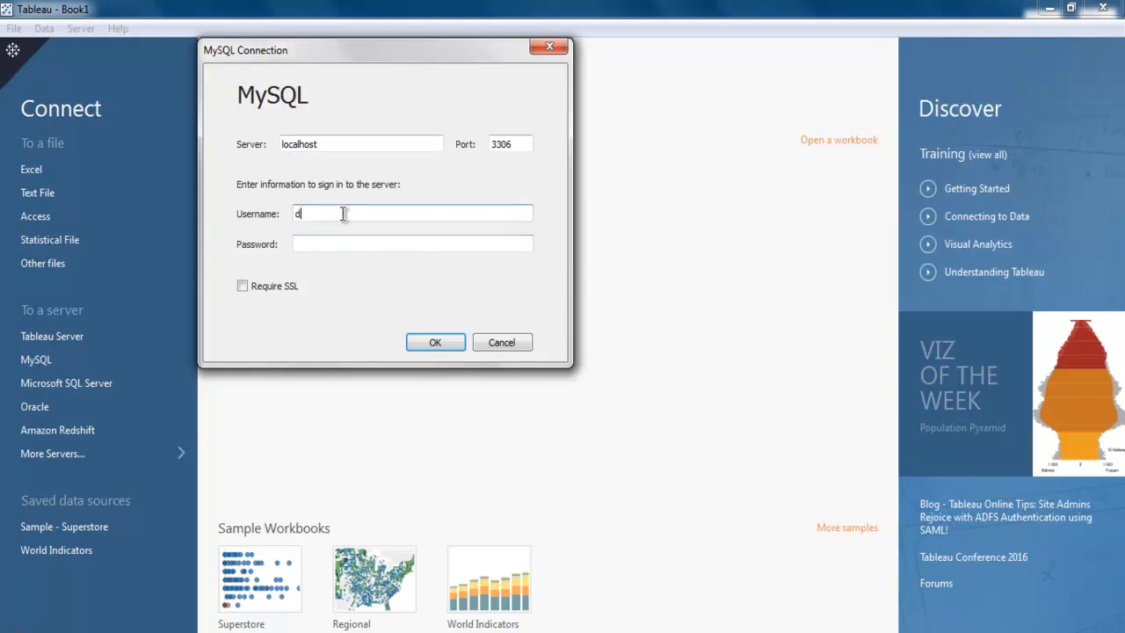
text(••••)
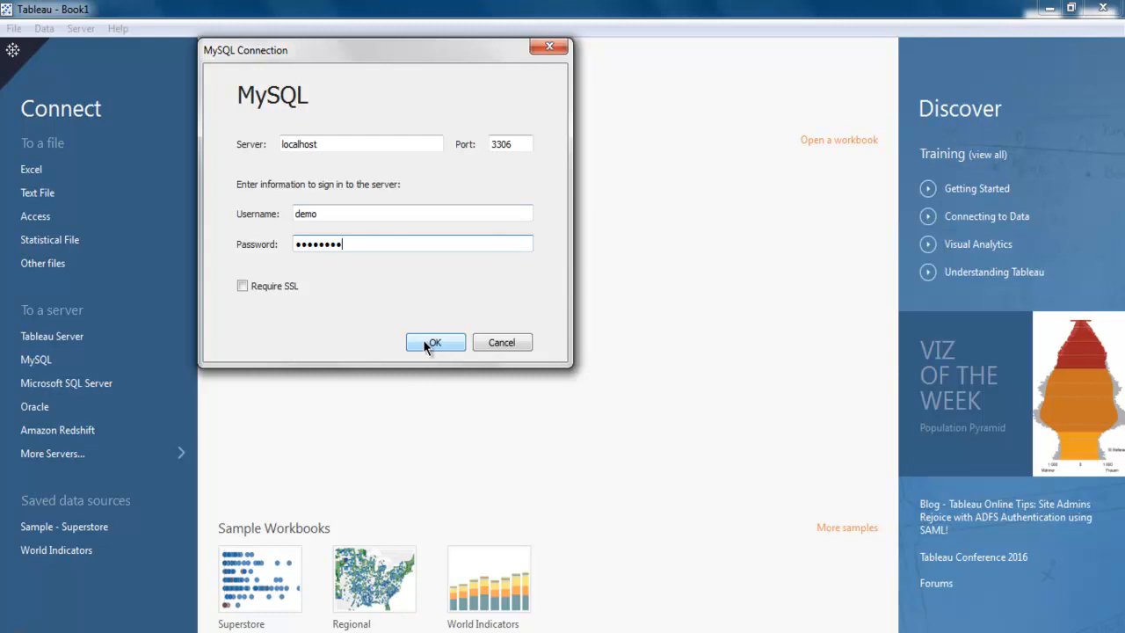
click(434, 341)
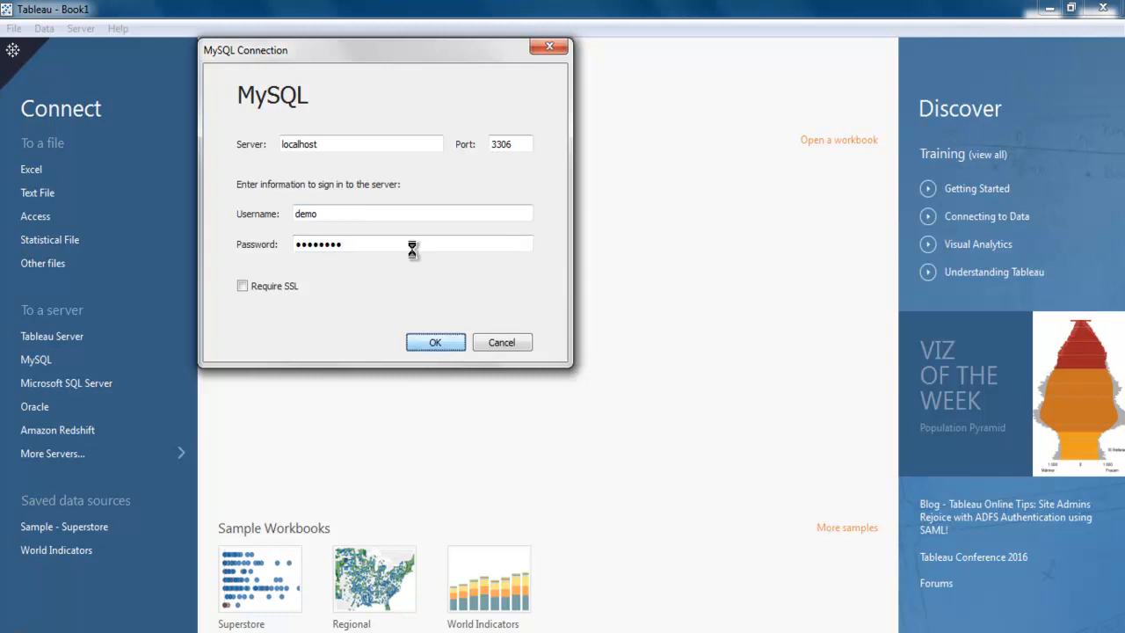
click(435, 342)
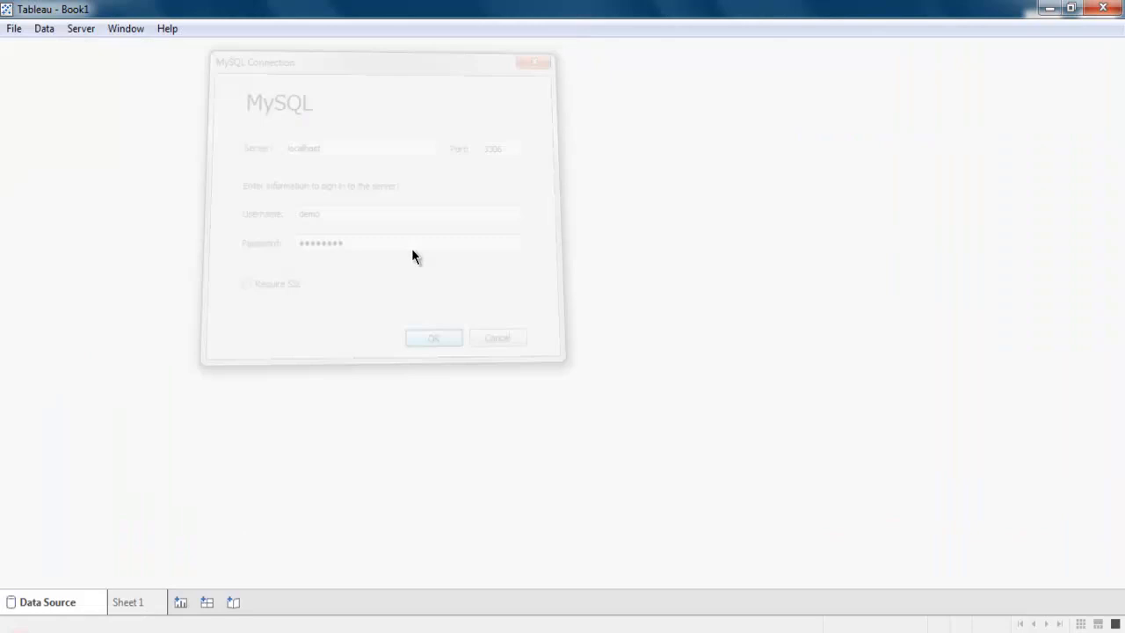
Step: Open the Select Database dropdown to list databases such as demo and employee
click(433, 337)
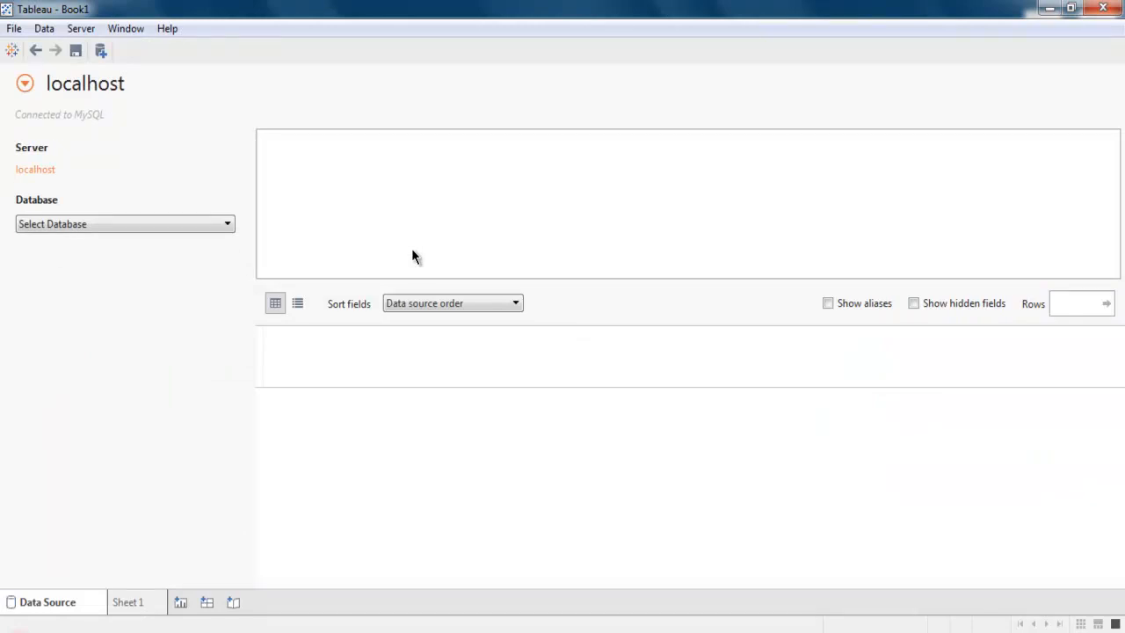
mouse_move(356, 199)
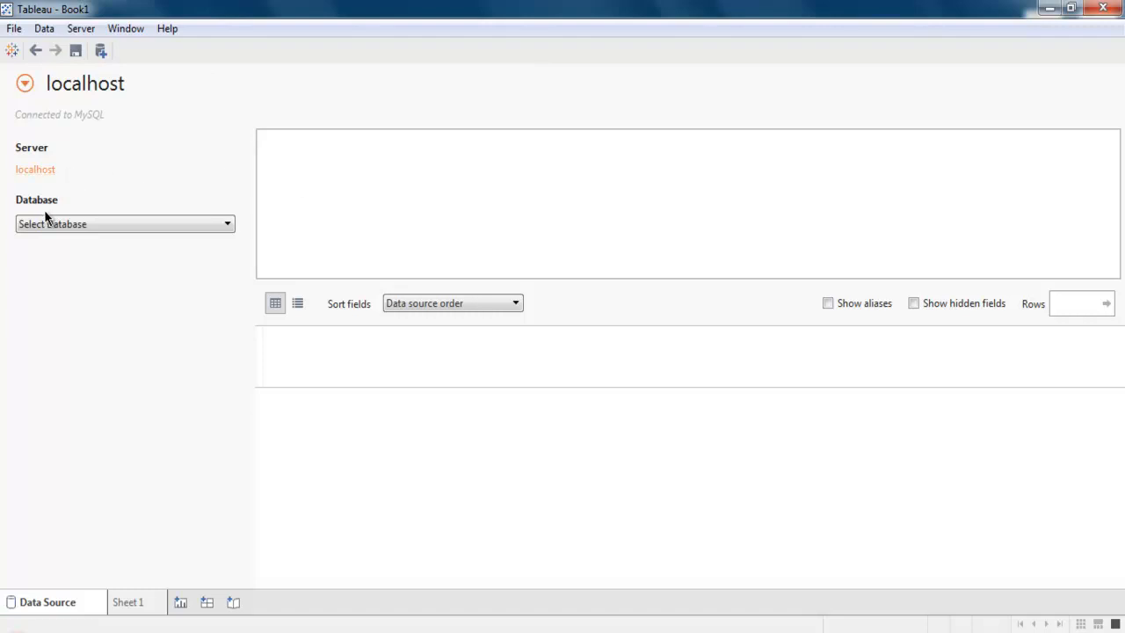
mouse_move(46, 261)
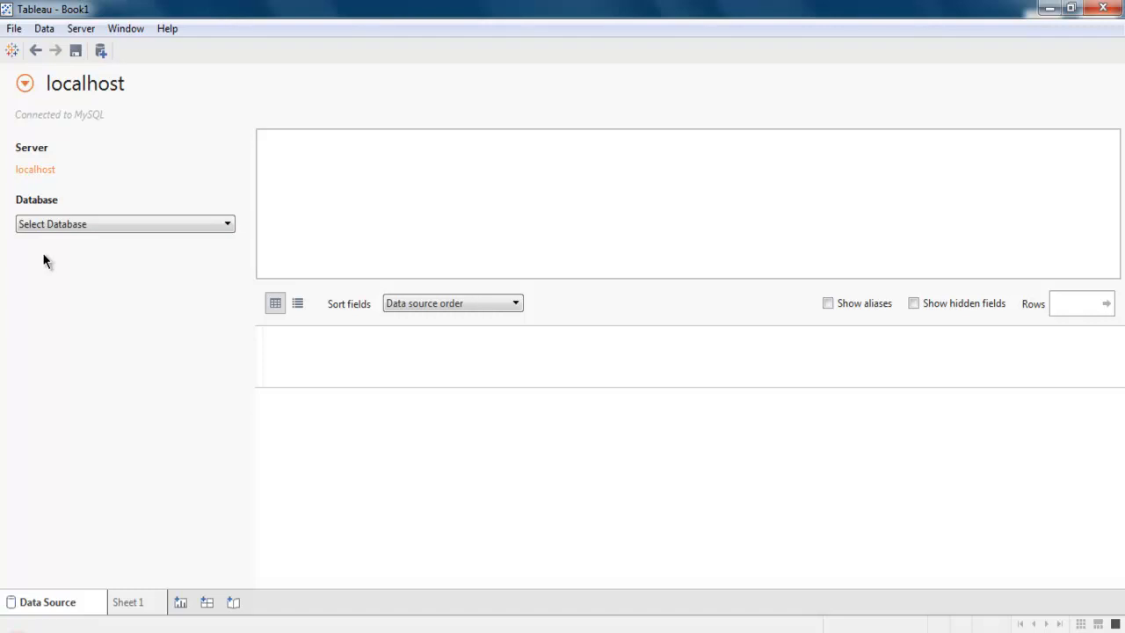
click(123, 223)
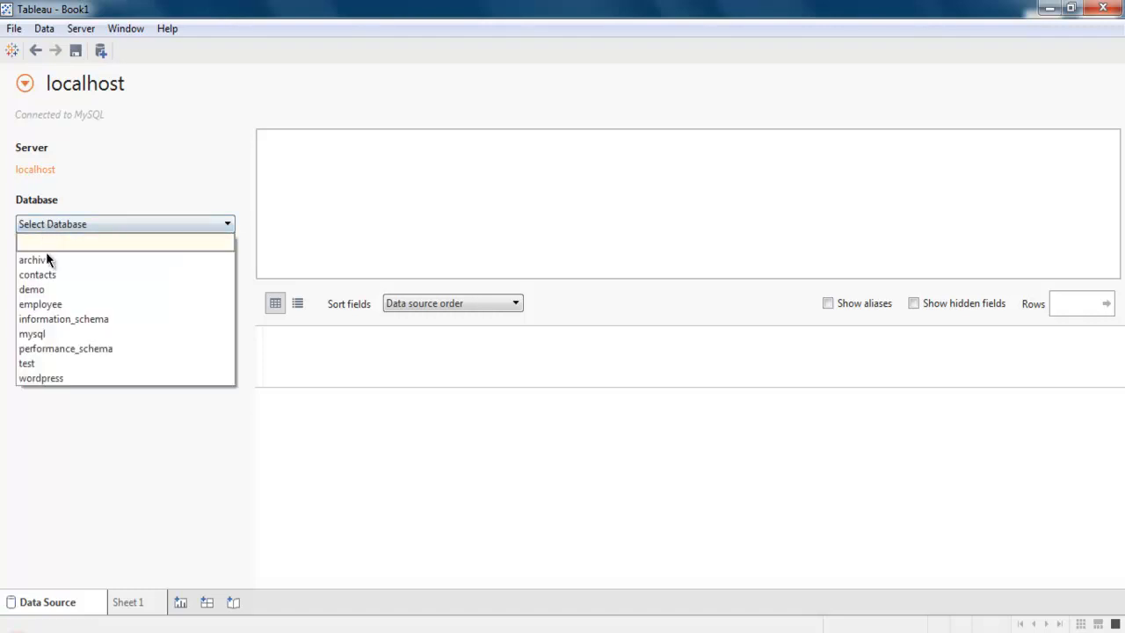
mouse_move(37, 274)
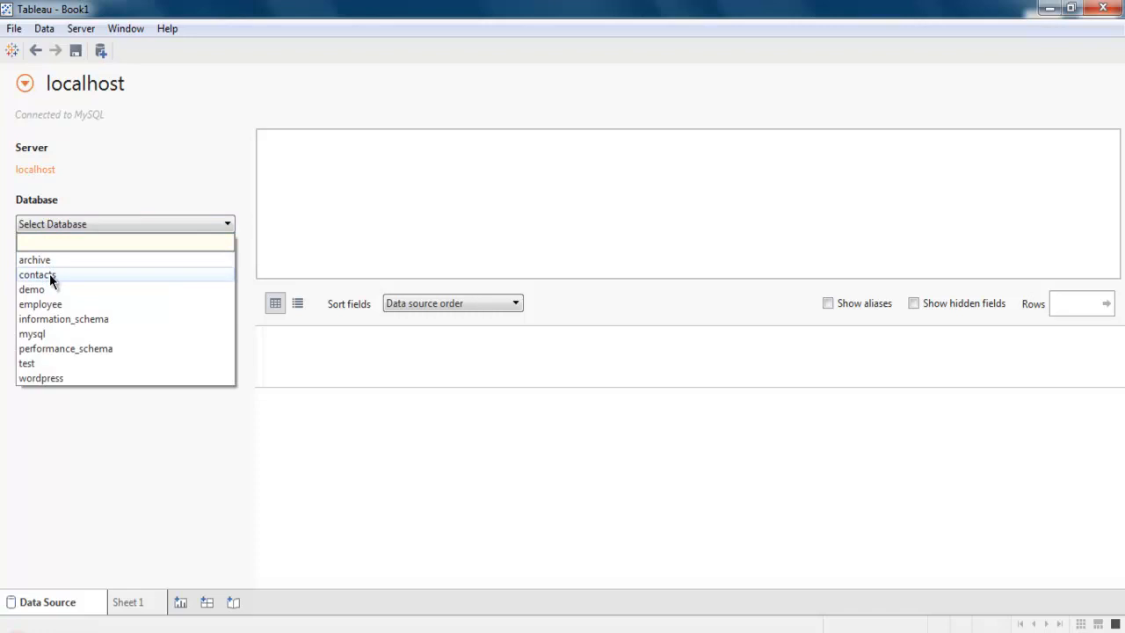
mouse_move(43, 334)
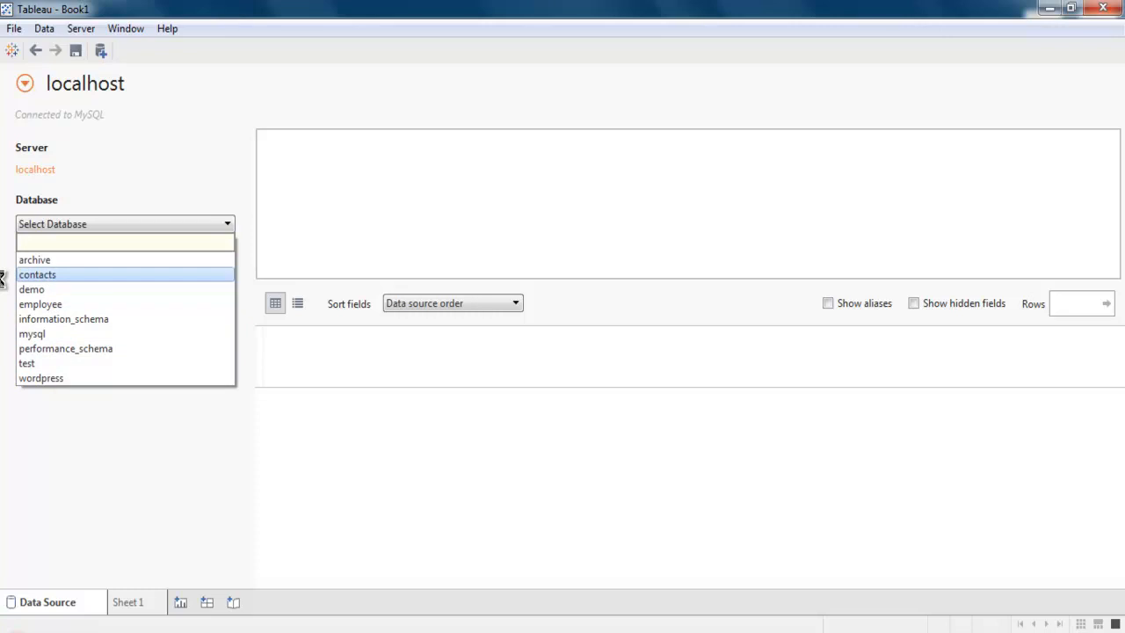
click(37, 274)
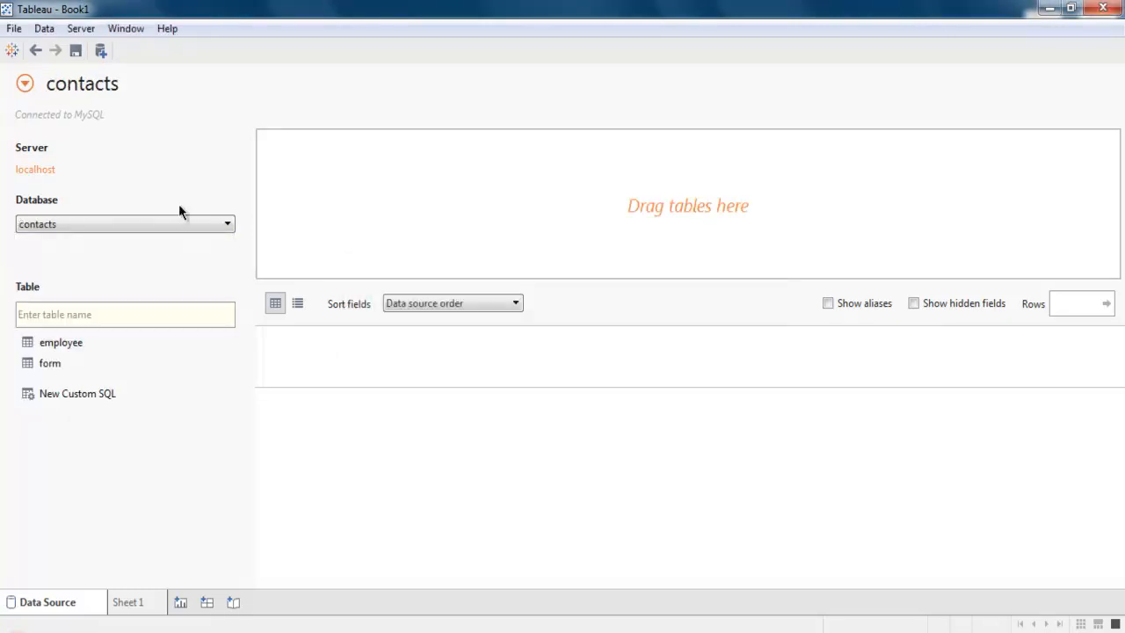
mouse_move(86, 345)
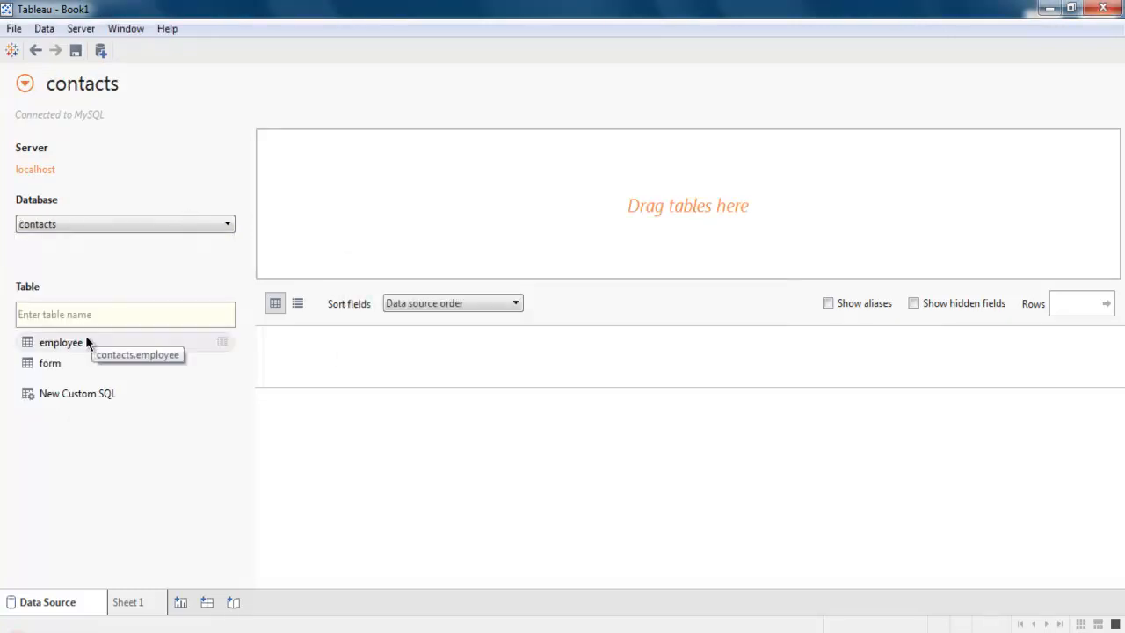
mouse_move(84, 381)
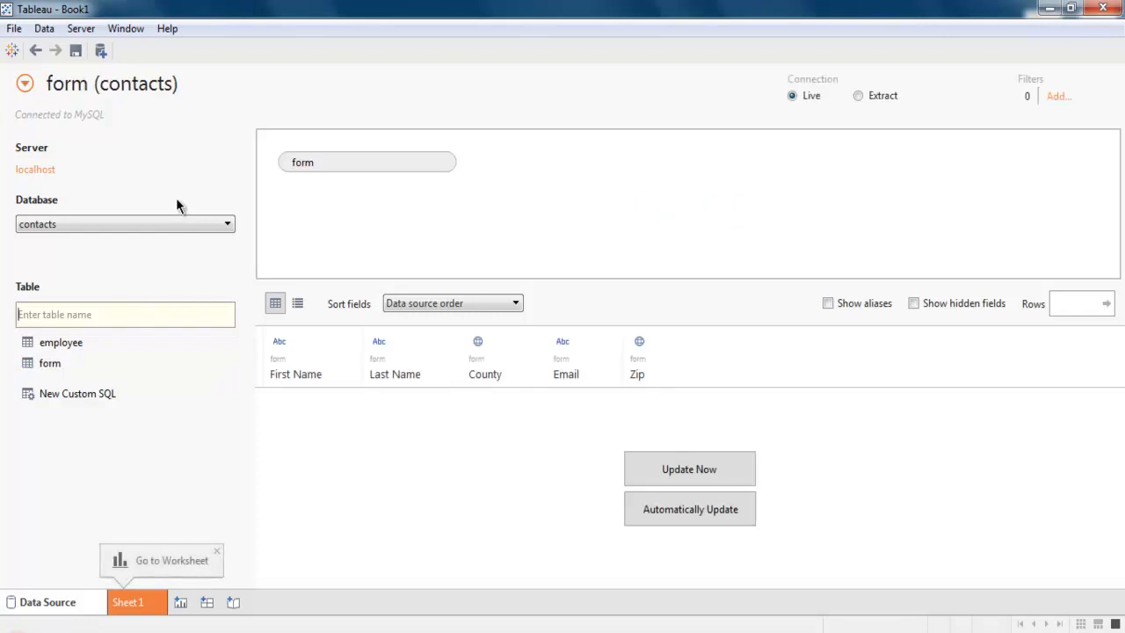
mouse_move(501, 467)
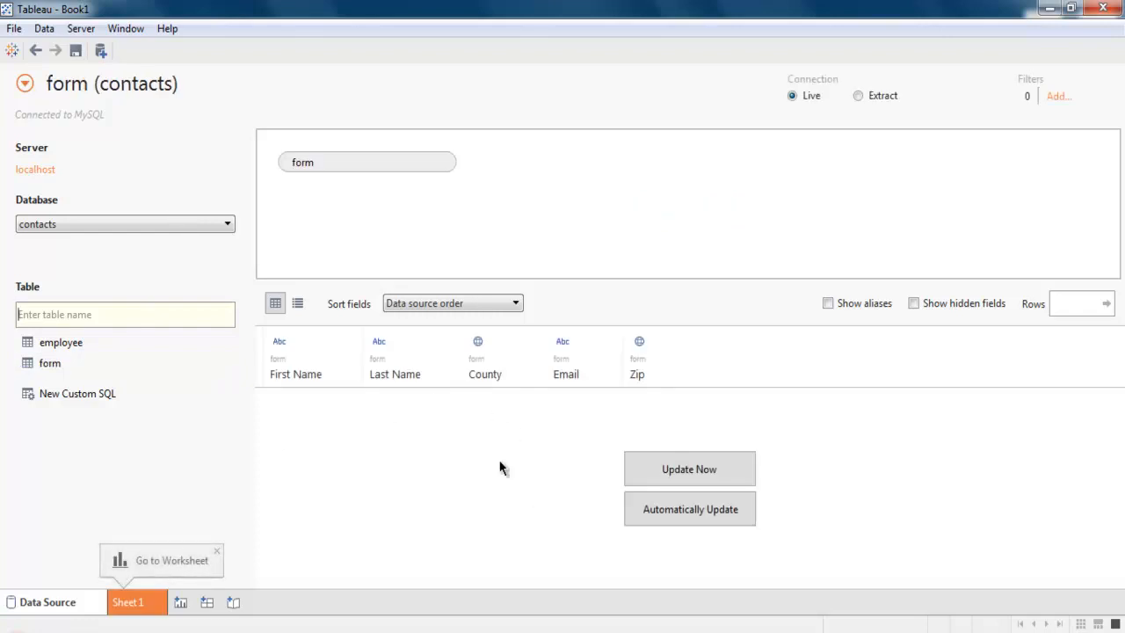
mouse_move(413, 526)
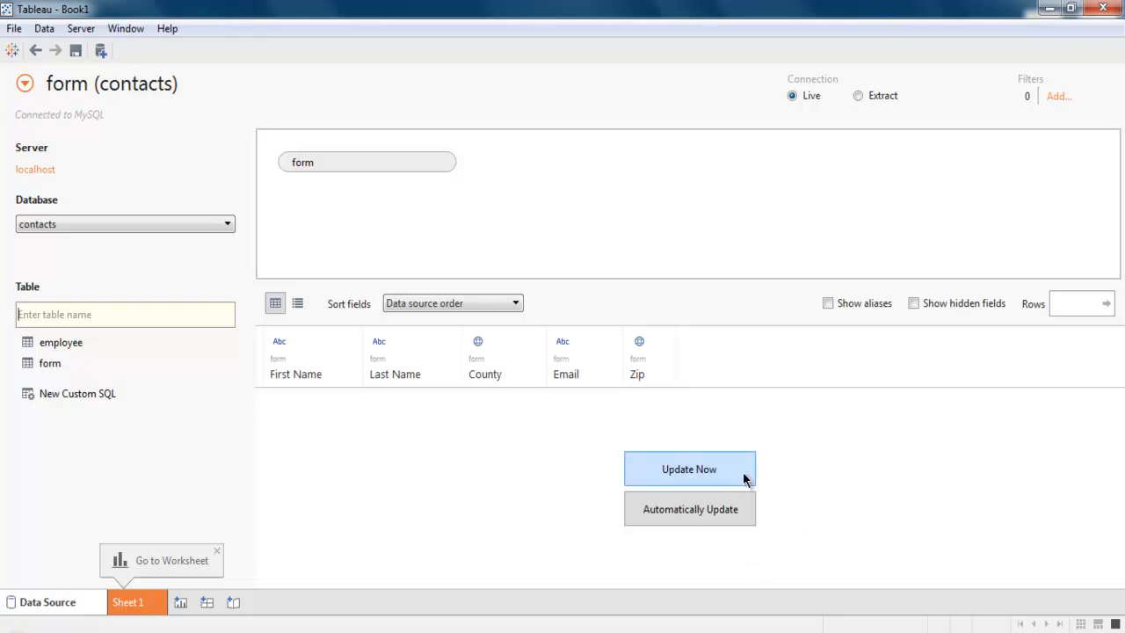
mouse_move(690, 509)
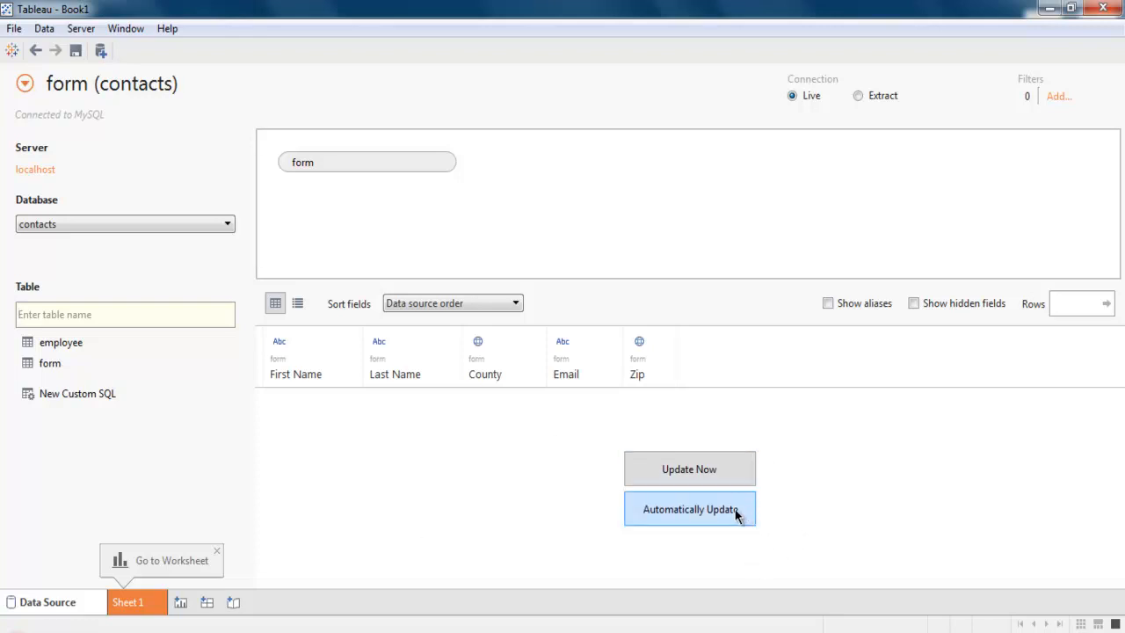
mouse_move(342, 509)
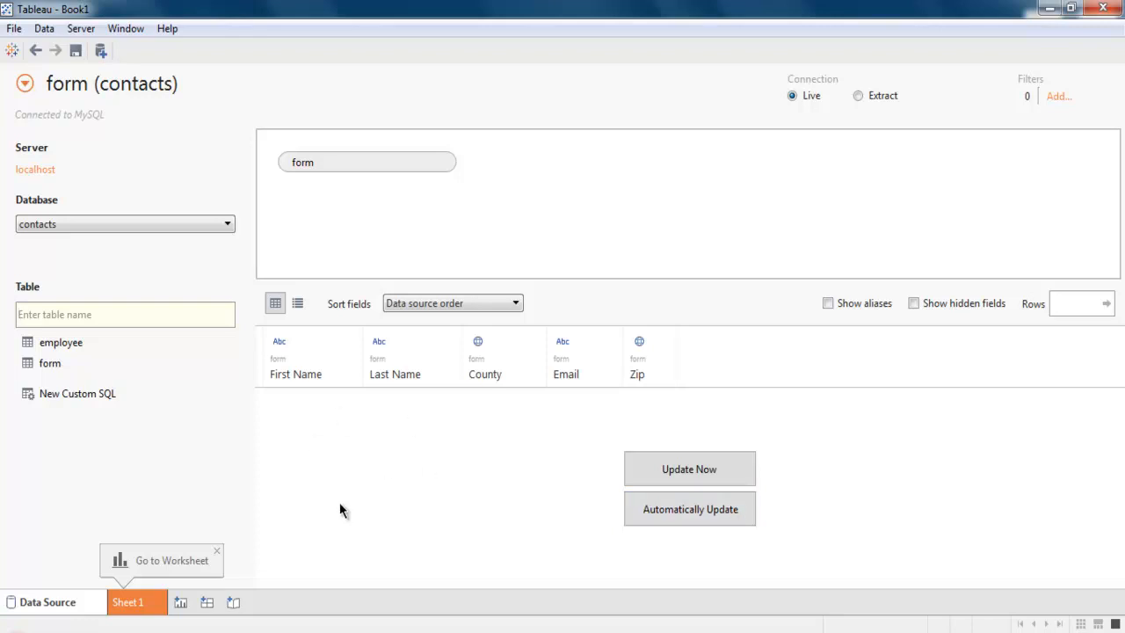
mouse_move(769, 336)
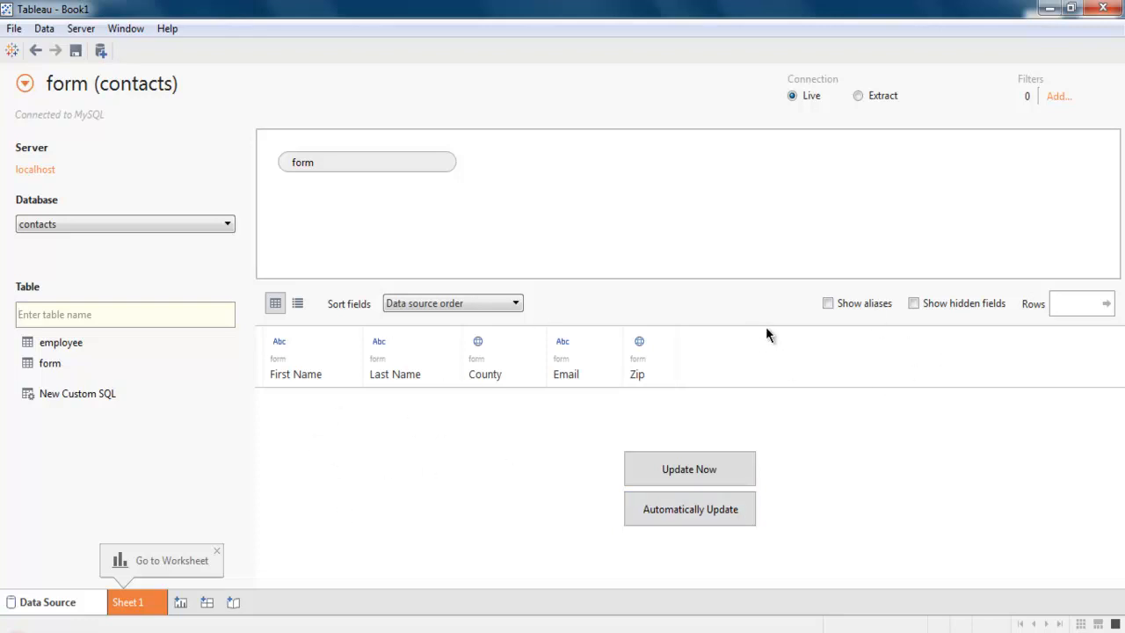
mouse_move(1060, 323)
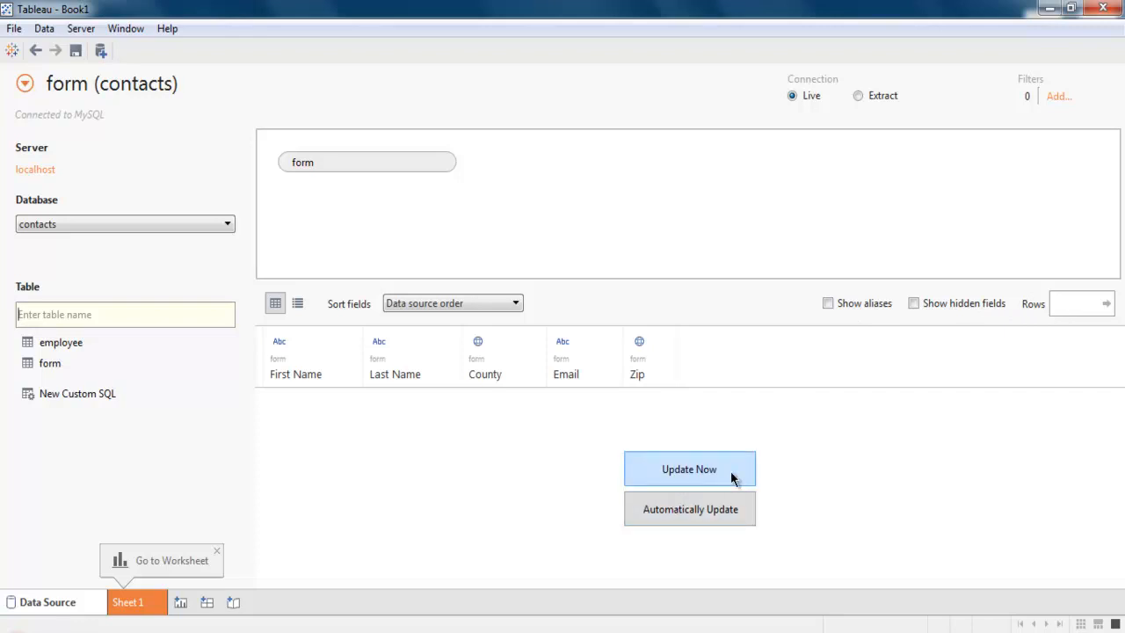
mouse_move(697, 485)
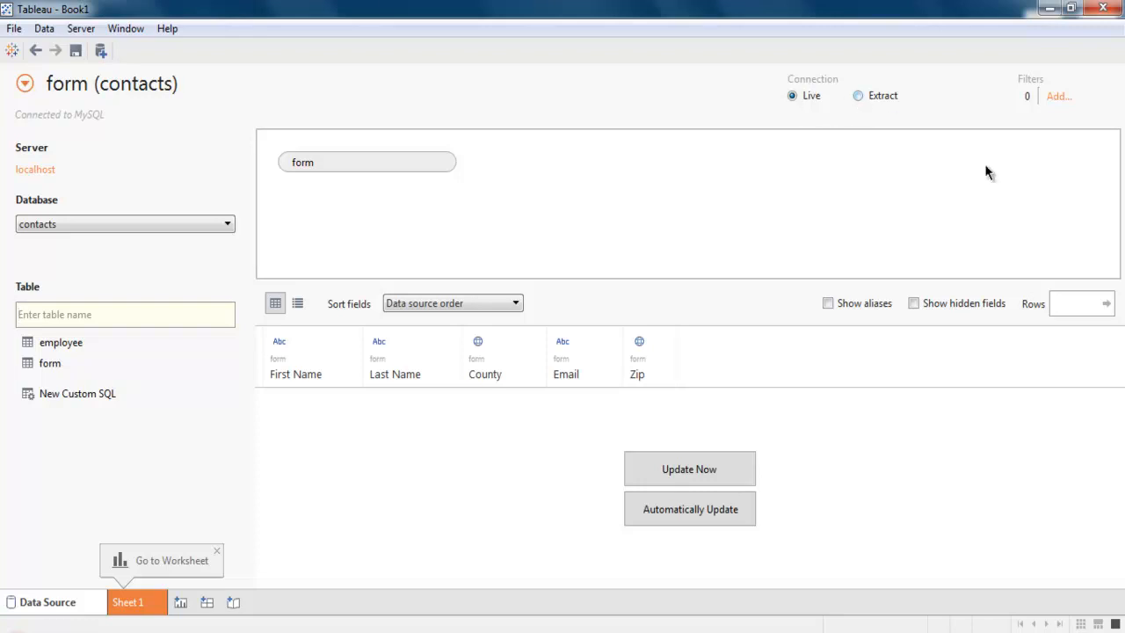
mouse_move(1011, 304)
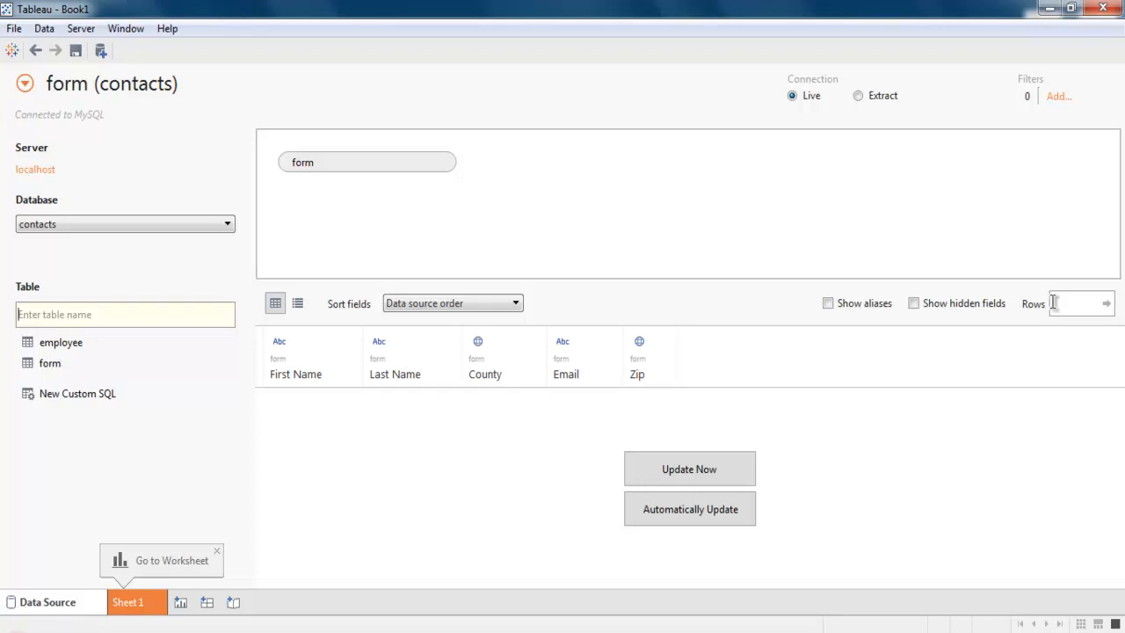
click(1059, 303)
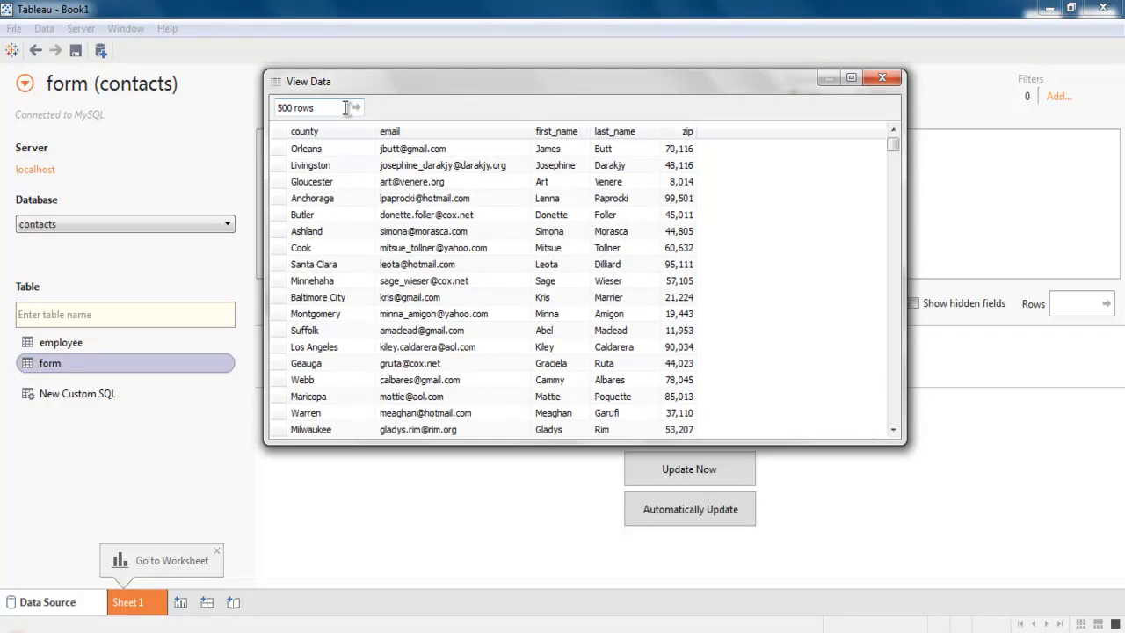
mouse_move(325, 342)
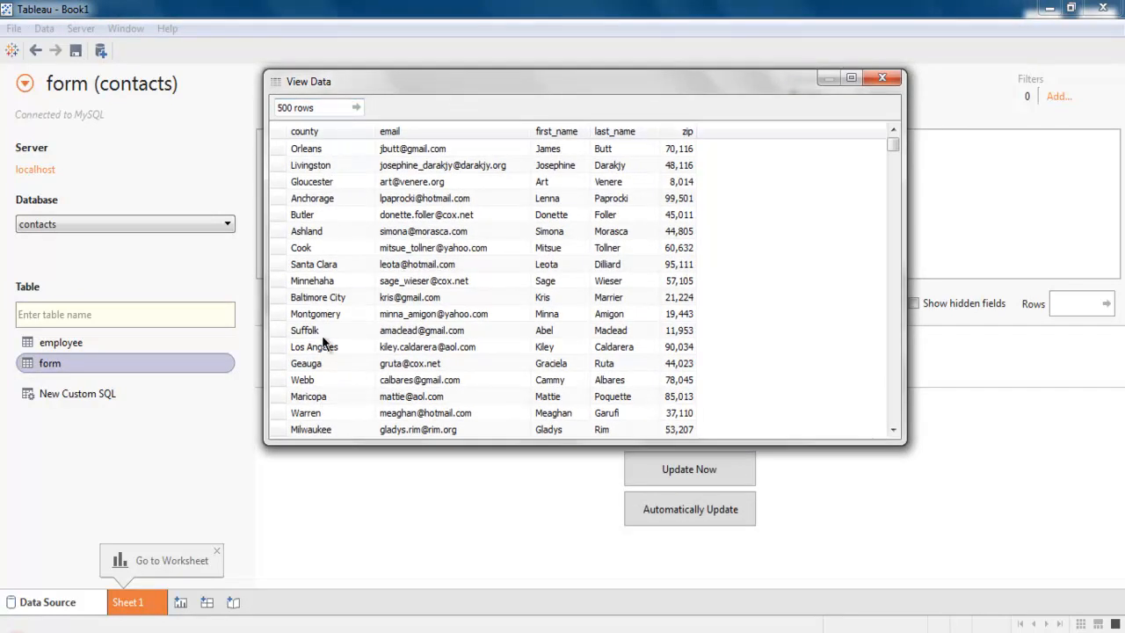
scroll(down, 3)
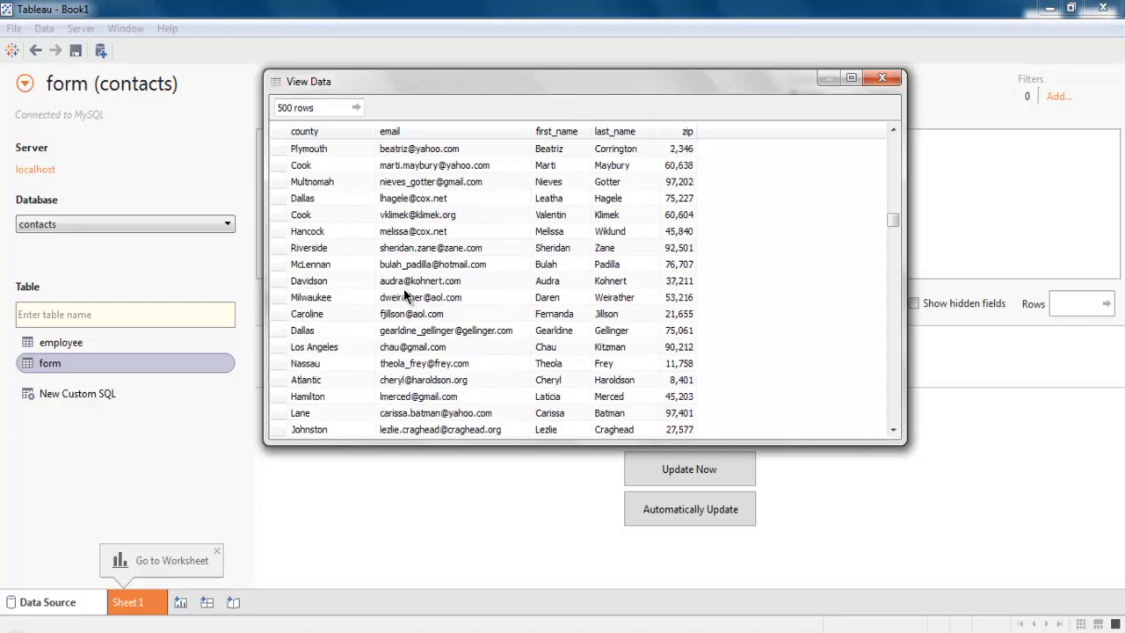
click(882, 79)
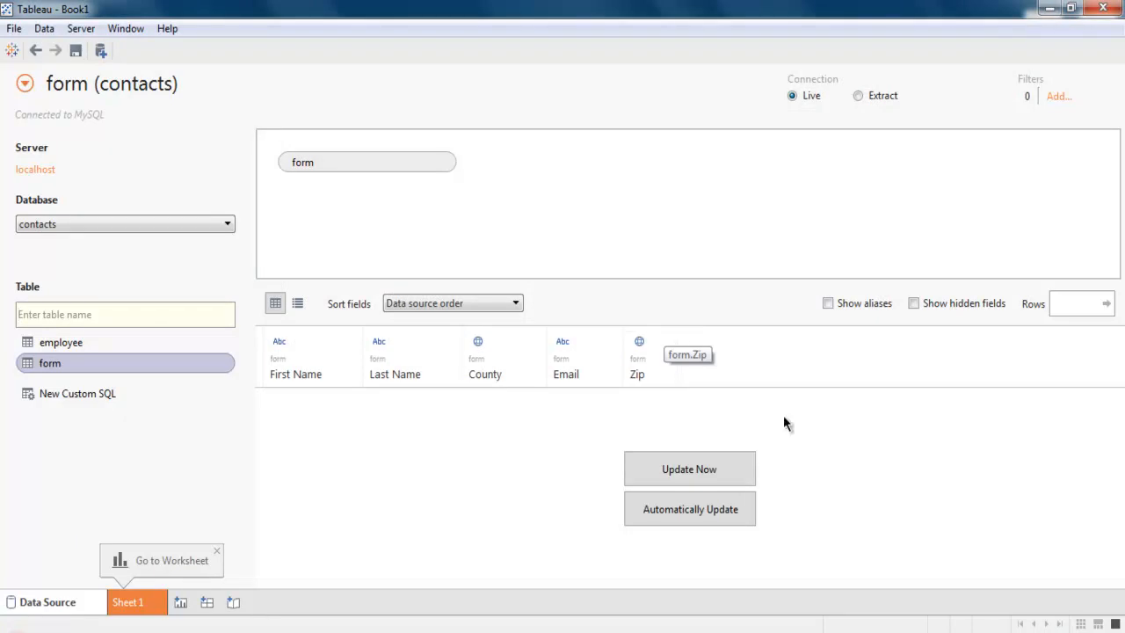
Step: Load the form table's rows and switch the connection to Extract
click(689, 468)
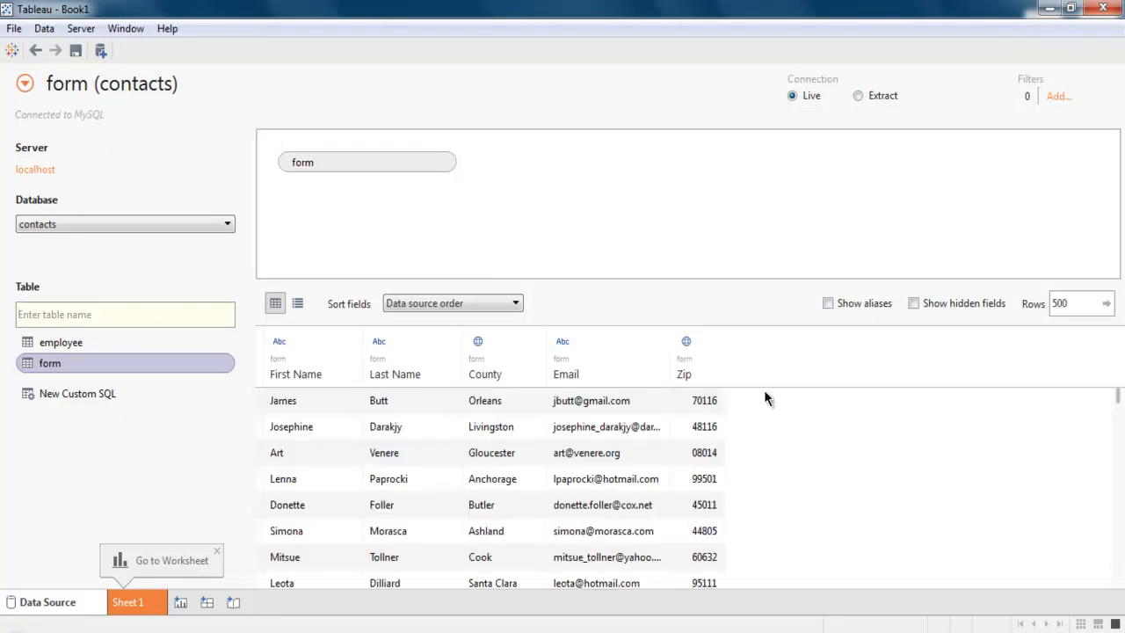
mouse_move(758, 536)
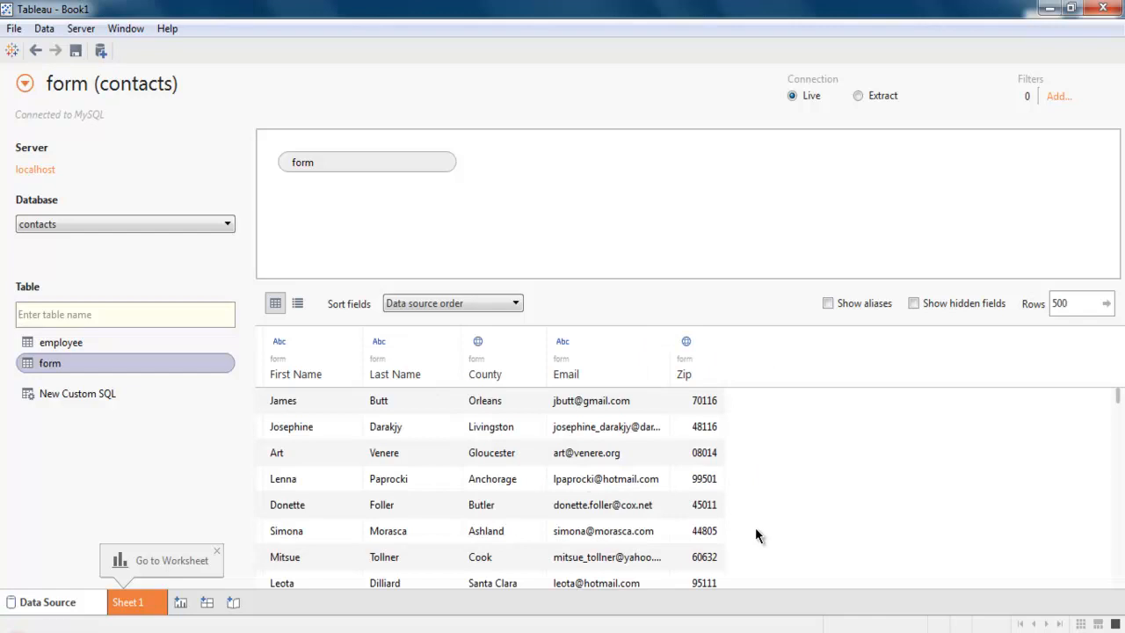
mouse_move(850, 175)
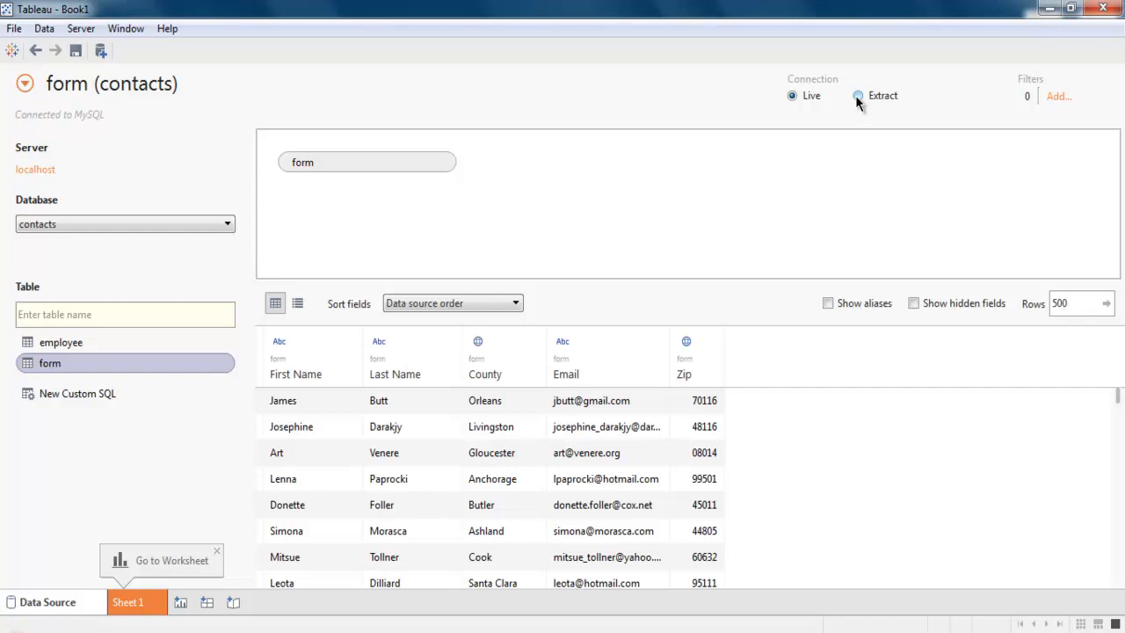
click(858, 95)
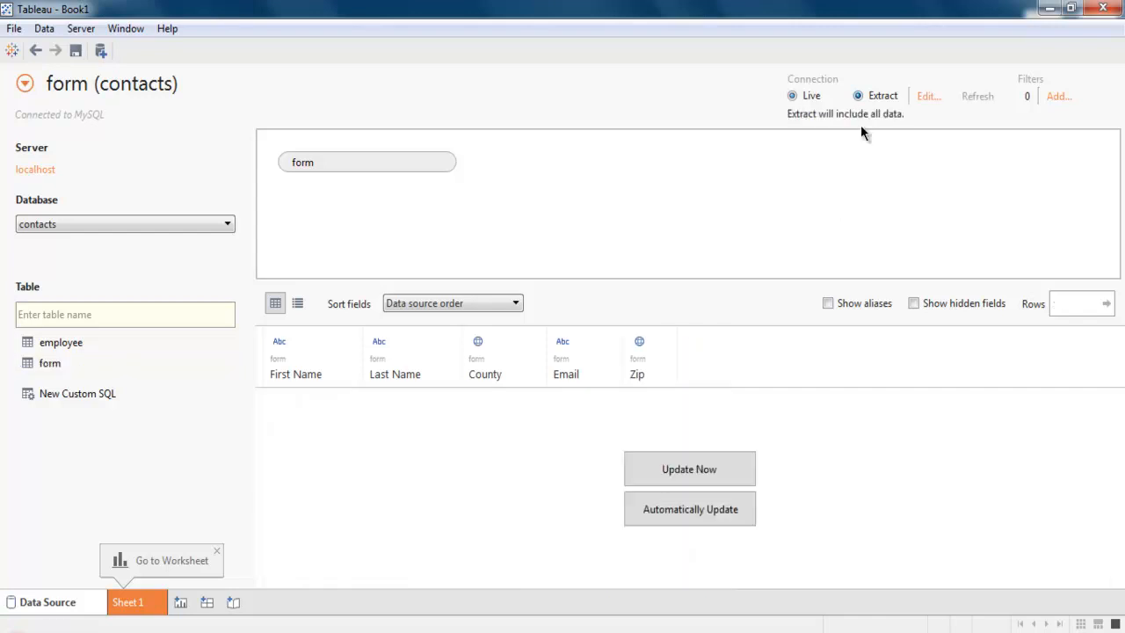
click(689, 468)
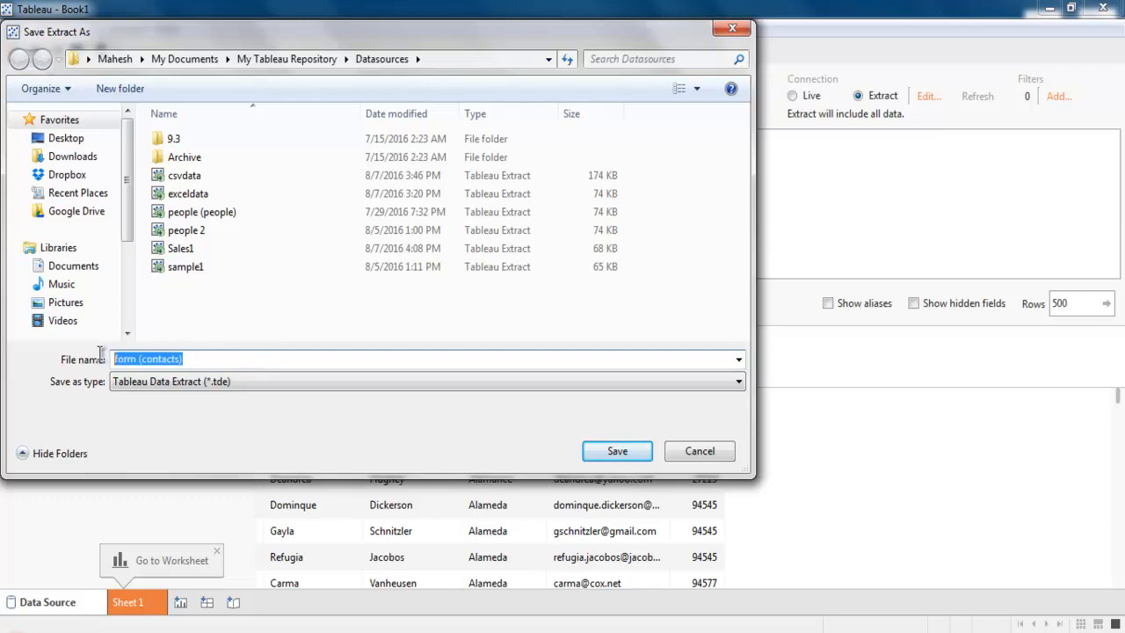
mouse_move(227, 356)
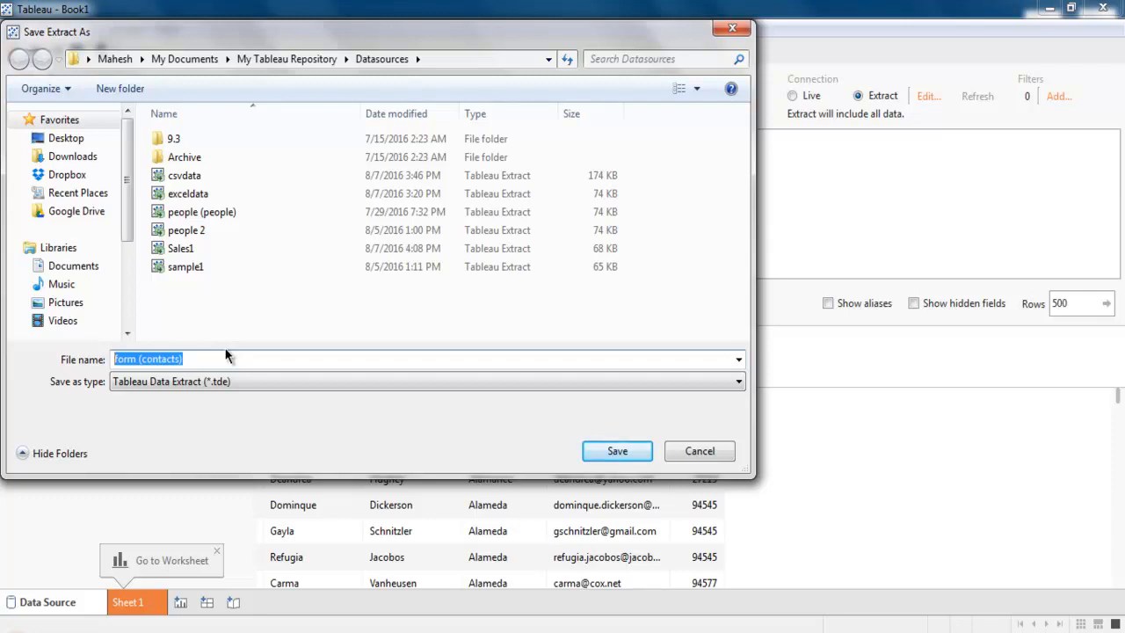
Step: Name the extract file 'mysq' and save it as a .tde
text(m)
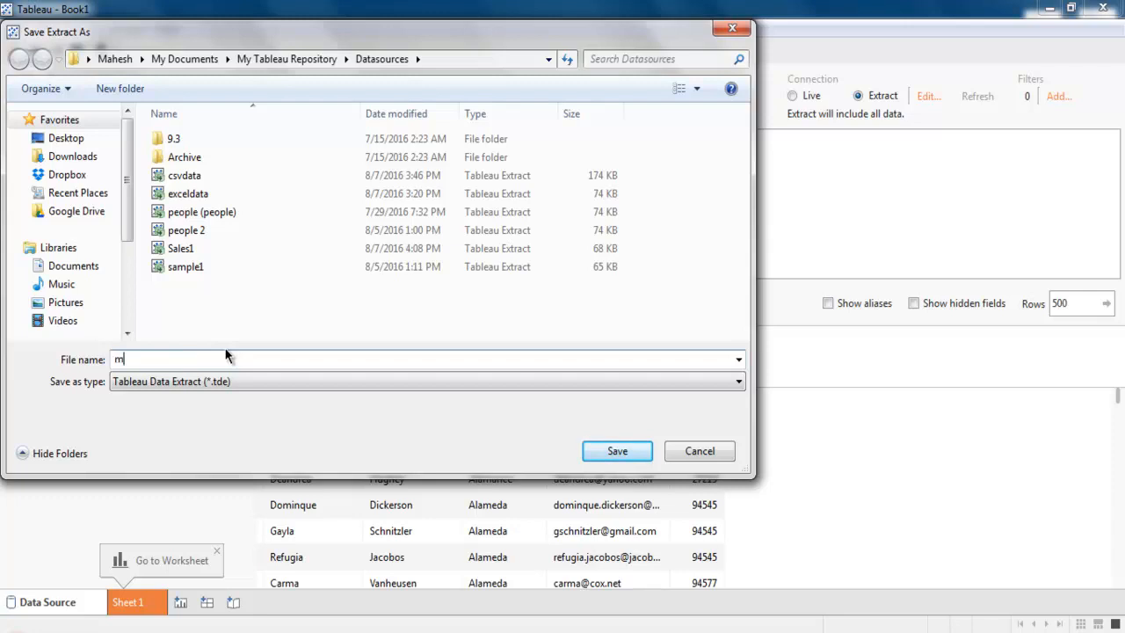
text(ysq)
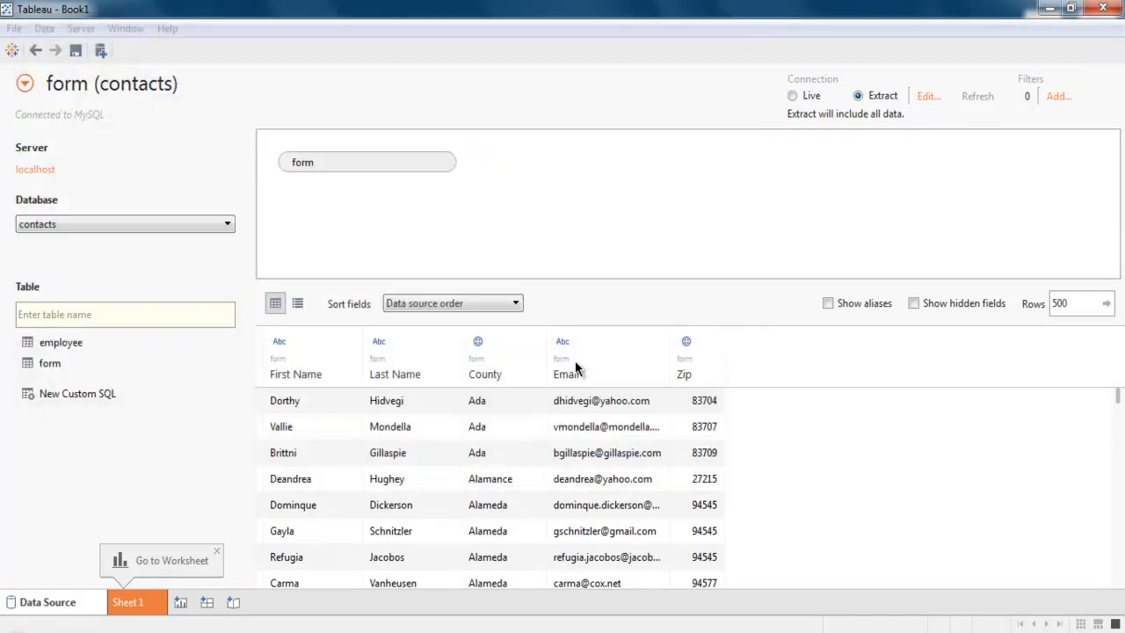
mouse_move(615, 294)
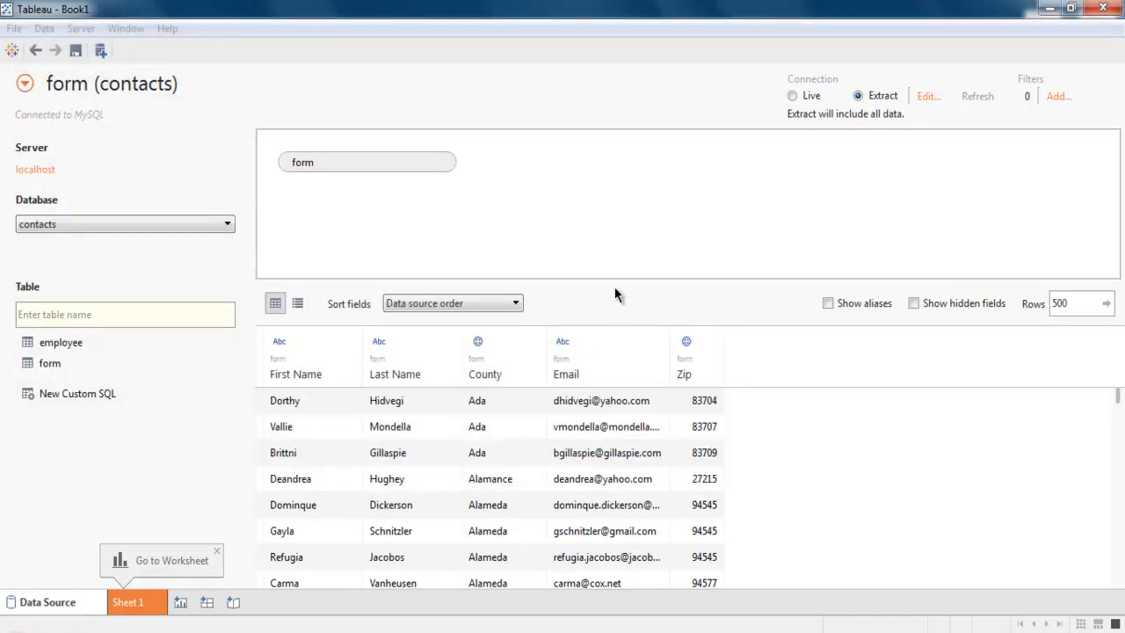
Step: Open the blank Sheet 1 worksheet
click(128, 602)
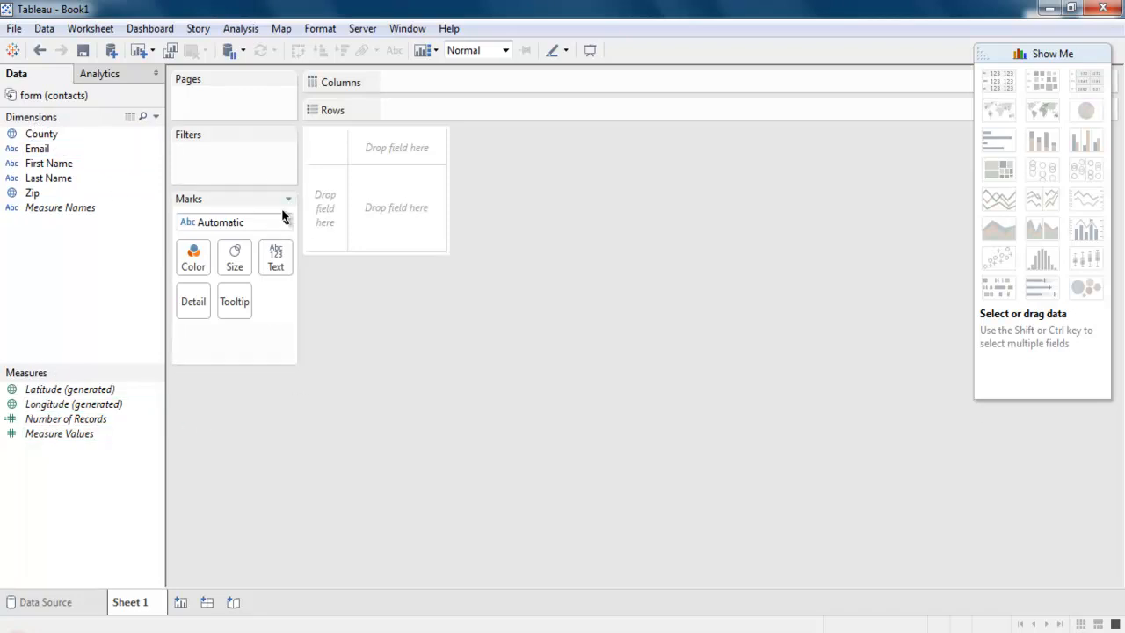
mouse_move(549, 303)
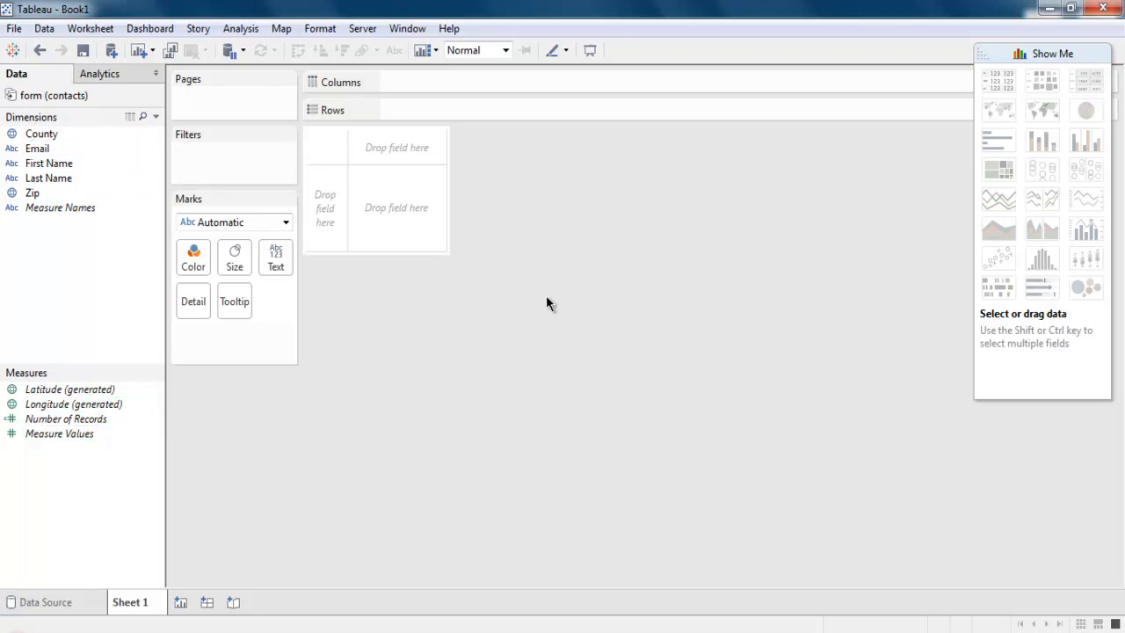